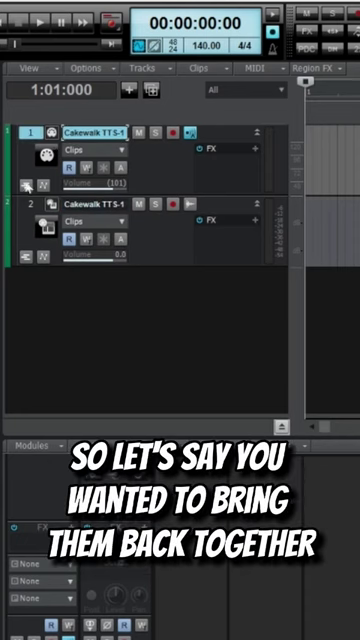
Bring up the context menu of track actions on the Cakewalk TTS-1 track header.
right_click(30, 204)
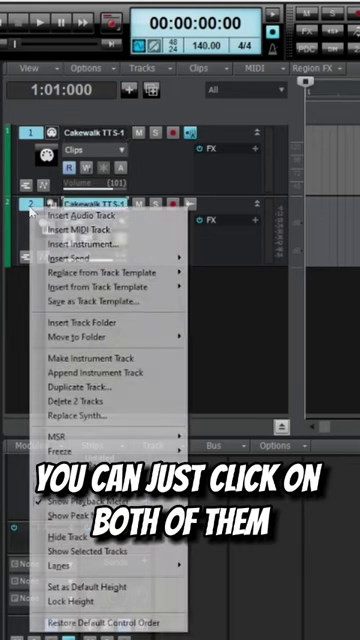